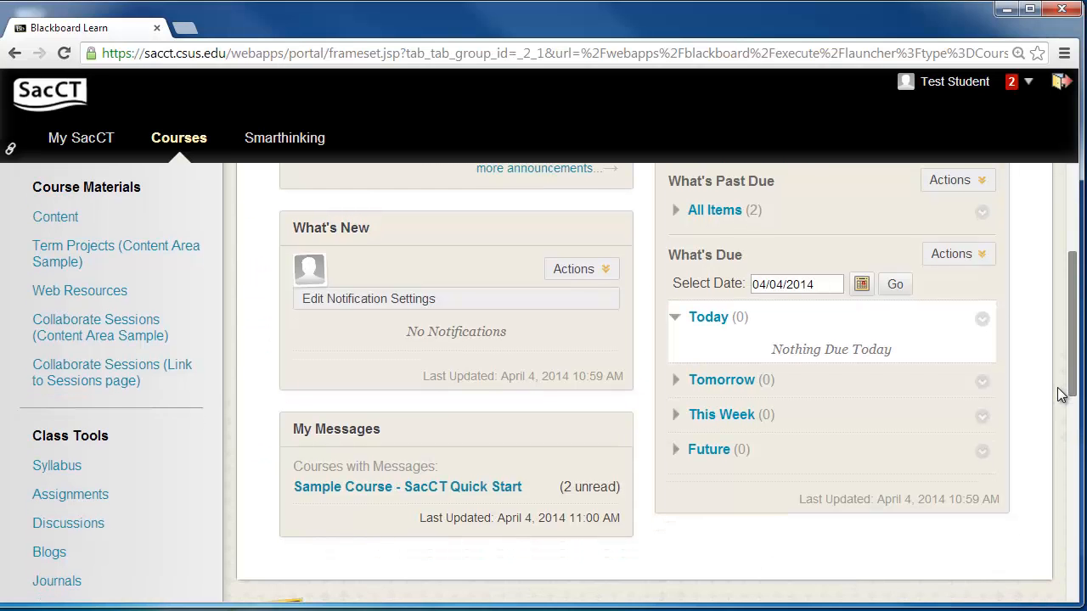
Scroll the course page and go to Assignments under Class Tools
{"action": "scroll", "scroll_direction": "down", "scroll_amount": 3}
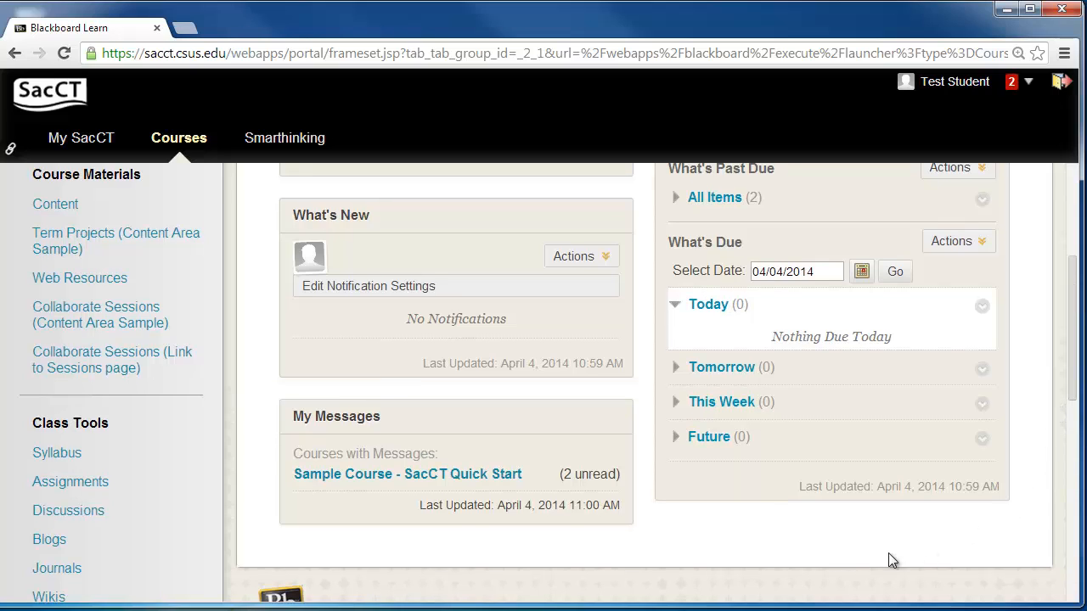
{"action": "mouse_move", "coordinate": [278, 515]}
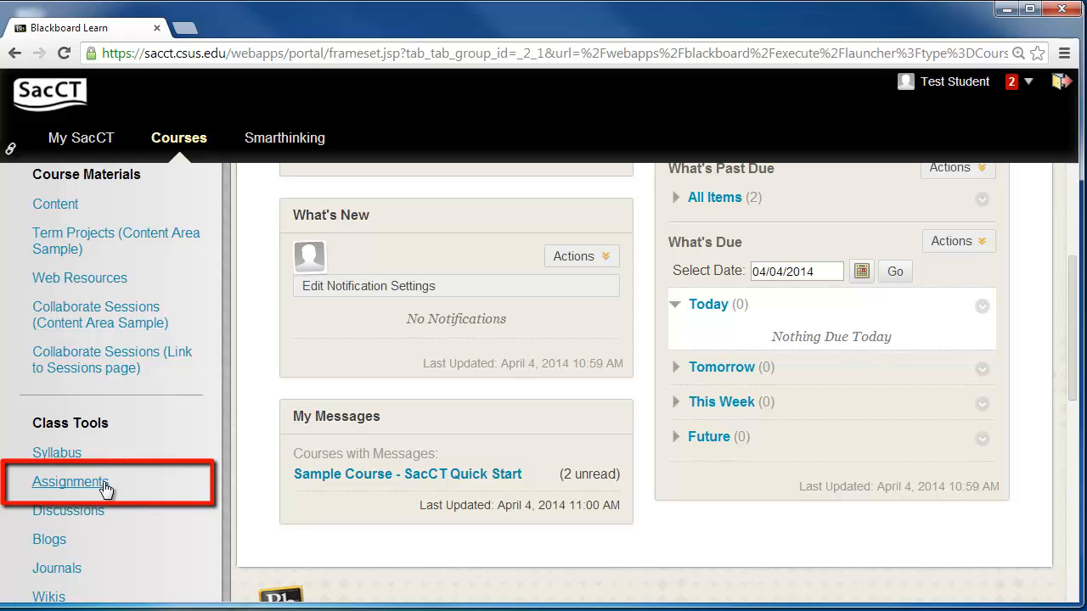
{"action": "mouse_move", "coordinate": [70, 482]}
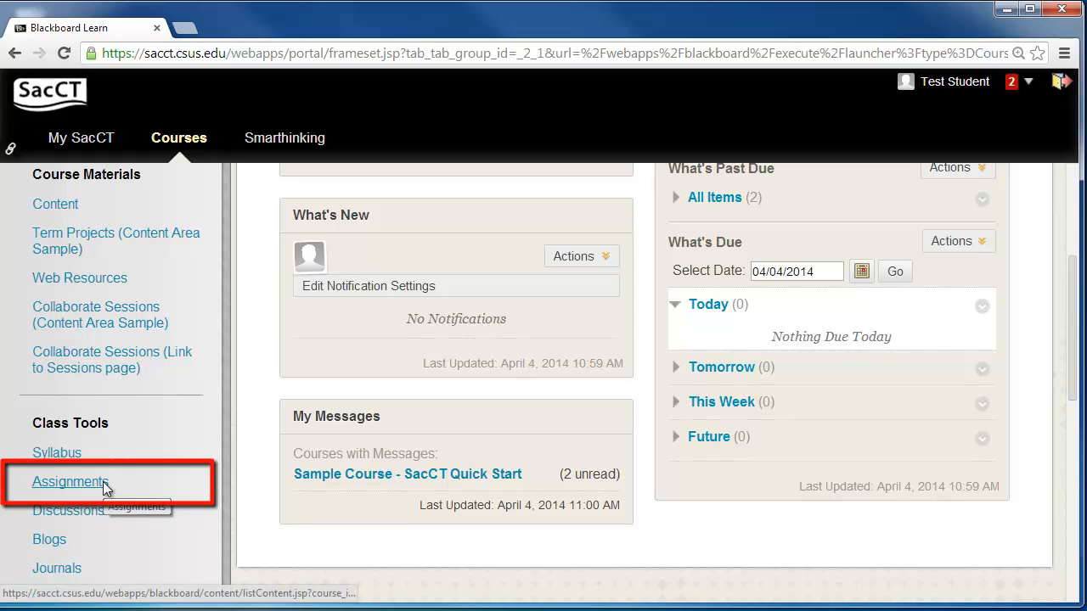
{"action": "left_click", "coordinate": [70, 482]}
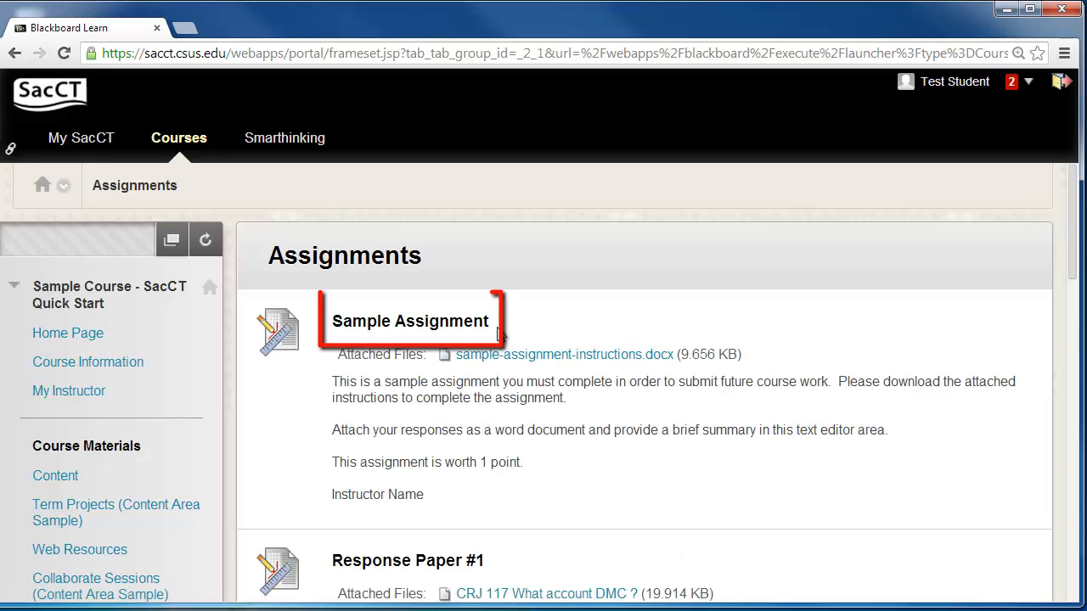
Open Sample Assignment and launch Browse My Computer under Assignment Submission
{"action": "left_click", "coordinate": [410, 321]}
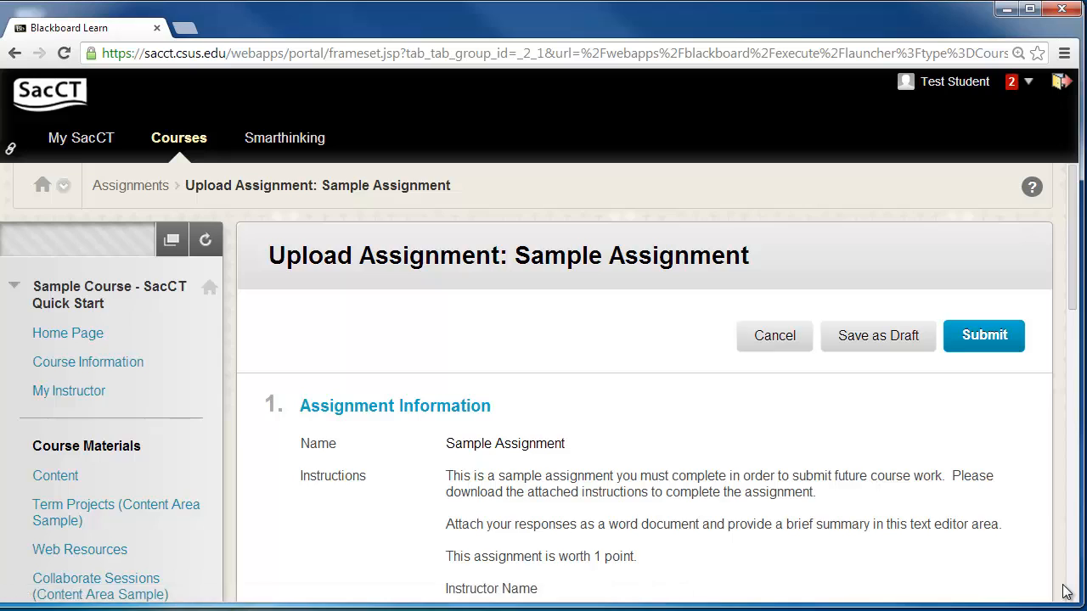
{"action": "scroll", "scroll_direction": "down", "scroll_amount": 3}
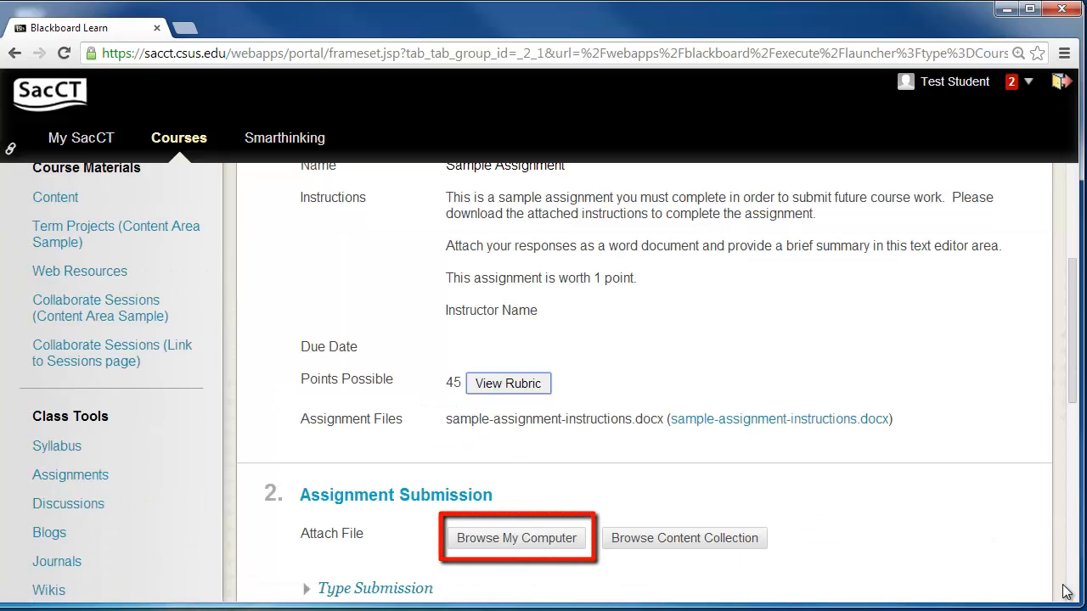
{"action": "left_click", "coordinate": [516, 539]}
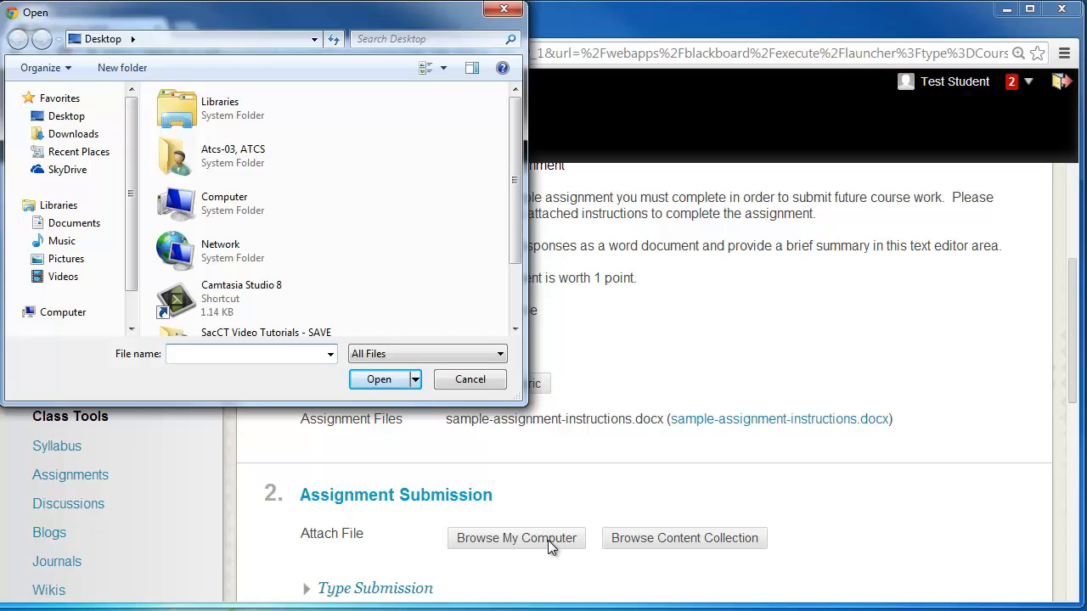
Attach Sample Essay from the Desktop to the submission
{"action": "left_click", "coordinate": [250, 354]}
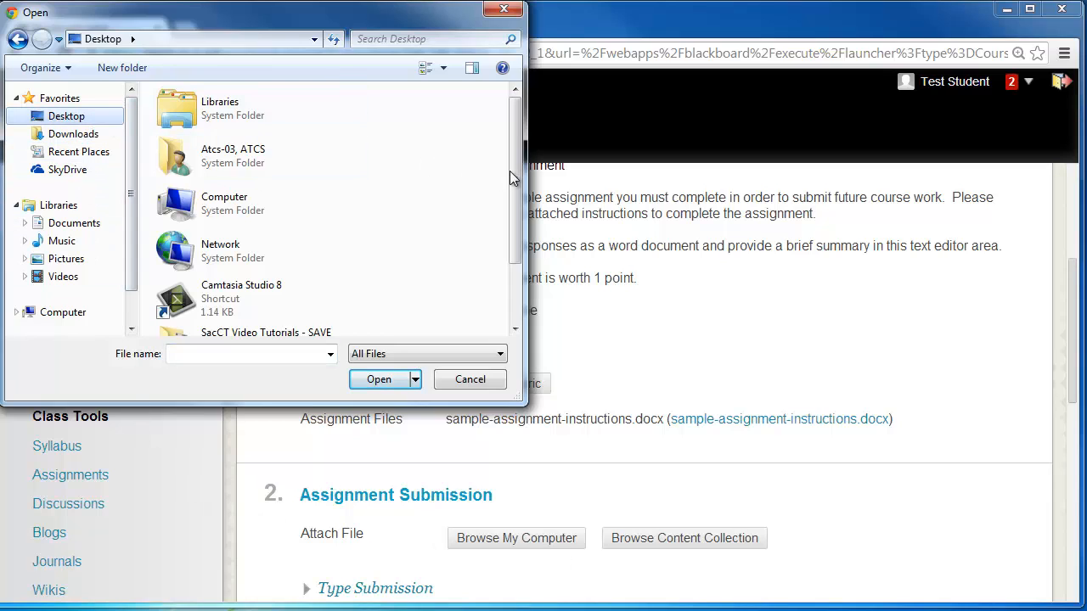
{"action": "left_click", "coordinate": [259, 313]}
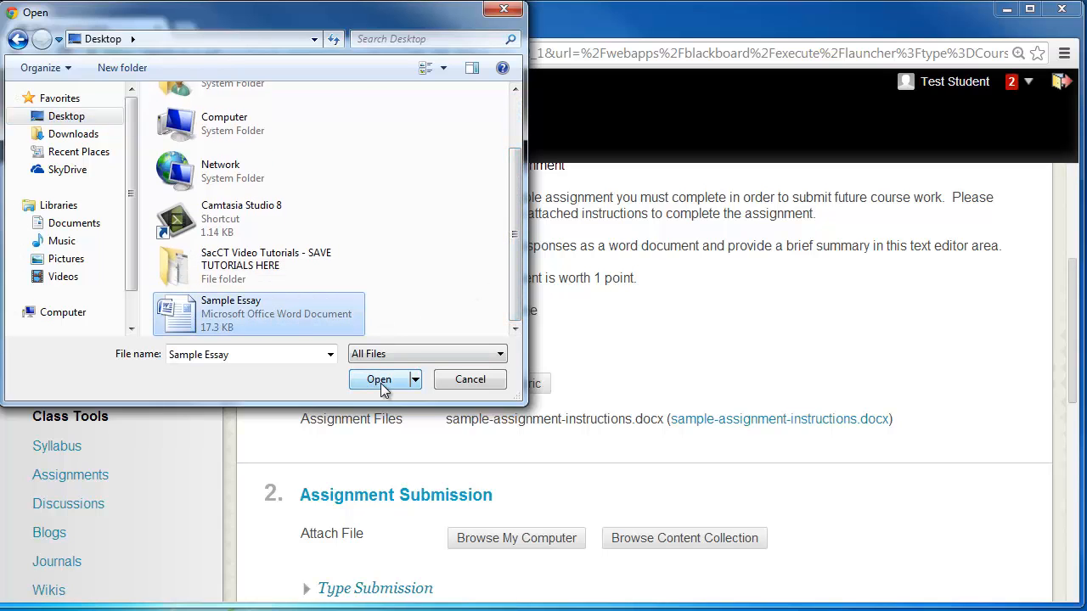
{"action": "left_click", "coordinate": [379, 380]}
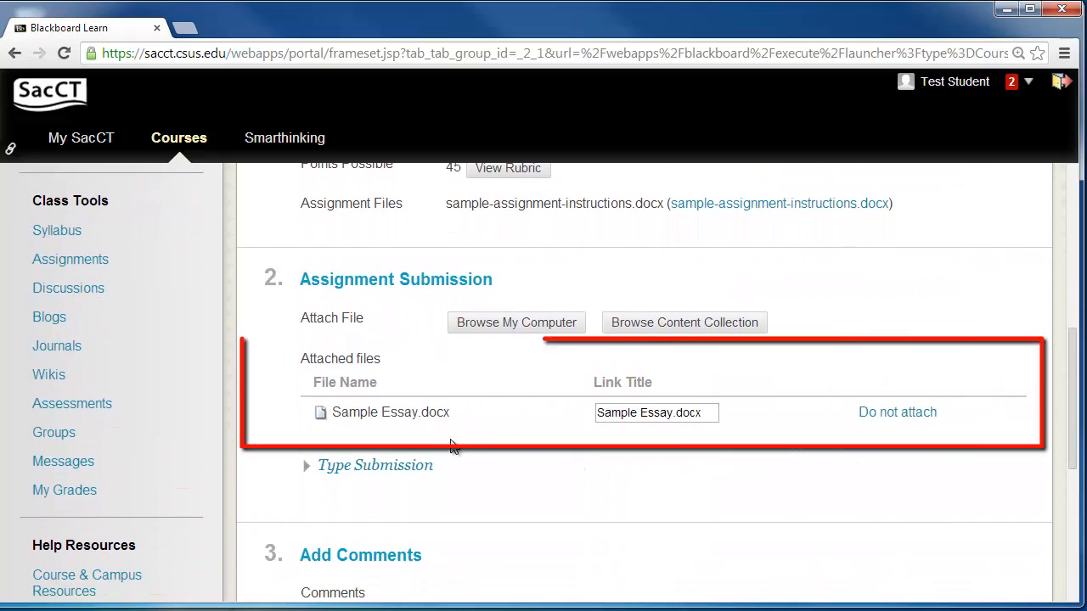
{"action": "scroll", "scroll_direction": "down", "scroll_amount": 3}
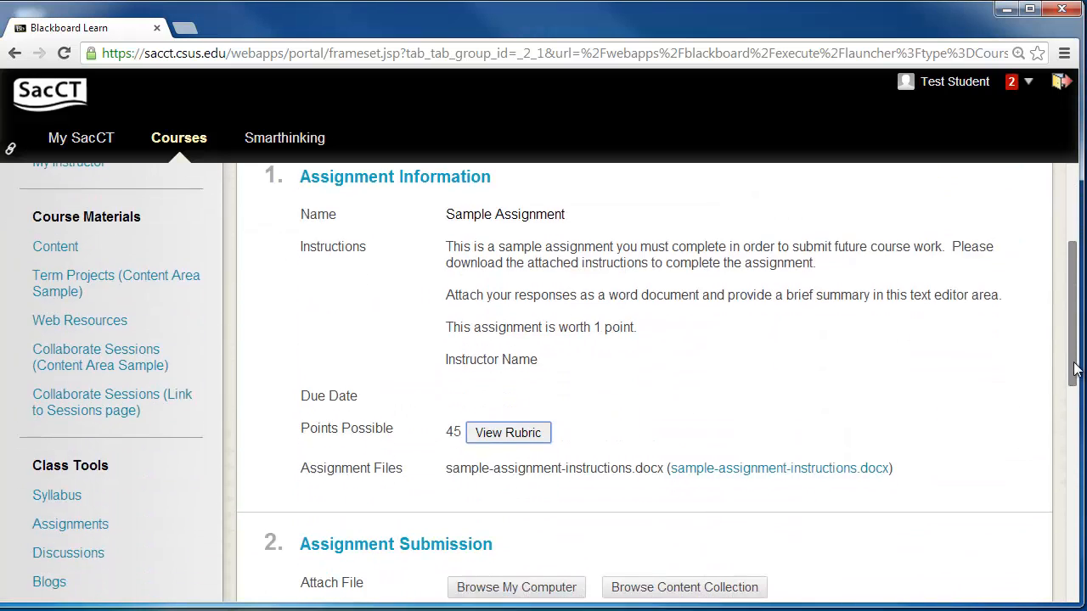
{"action": "scroll", "scroll_direction": "down", "scroll_amount": 3}
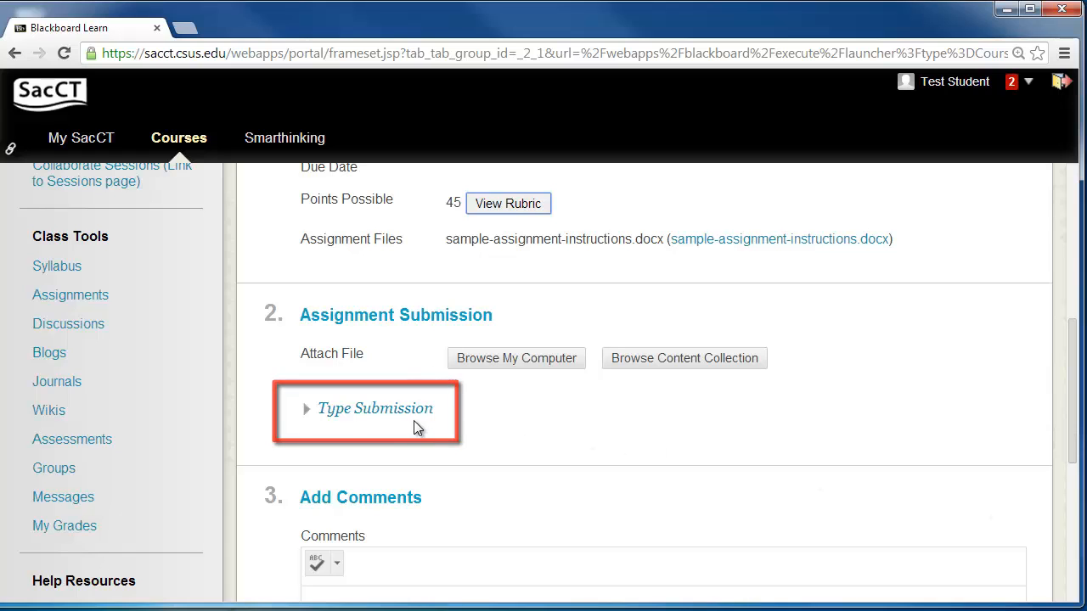
Expand Type Submission and scroll down through the Sample Assignment submission page
{"action": "left_click", "coordinate": [374, 409]}
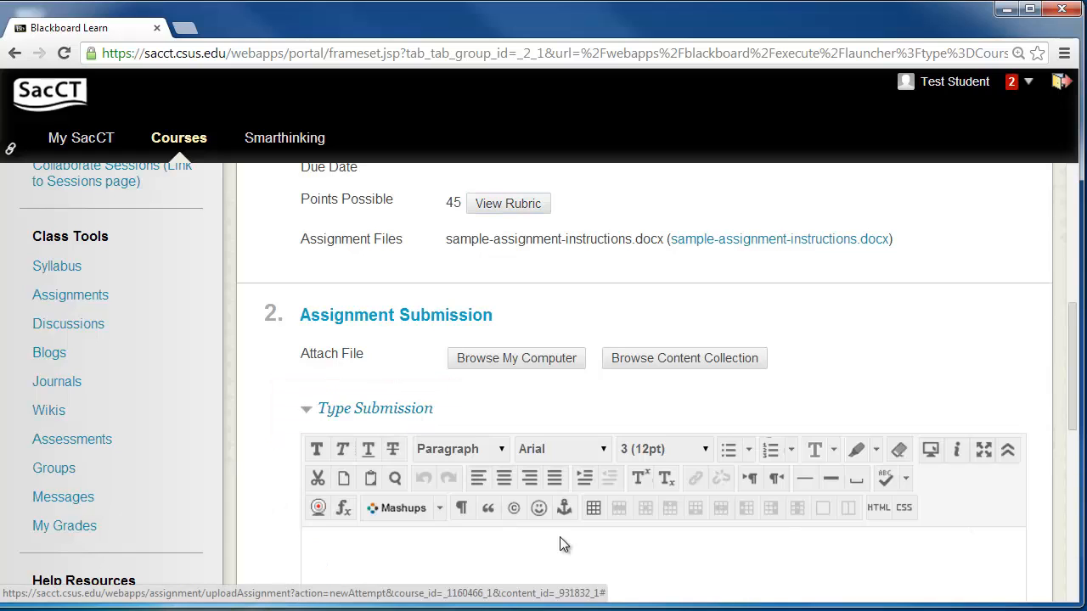
{"action": "scroll", "scroll_direction": "down", "scroll_amount": 3}
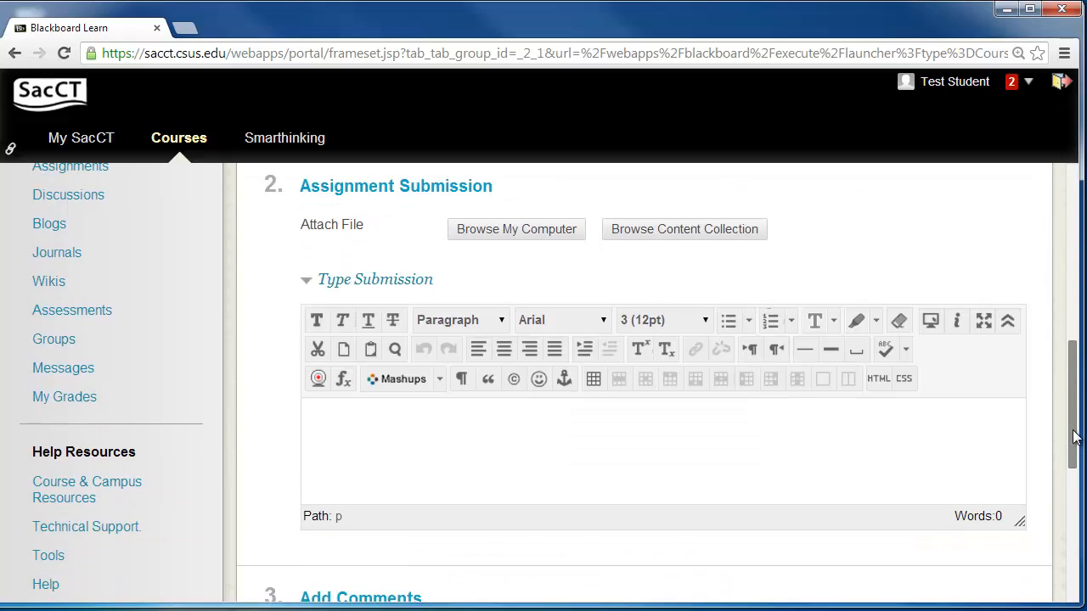
{"action": "mouse_move", "coordinate": [682, 416]}
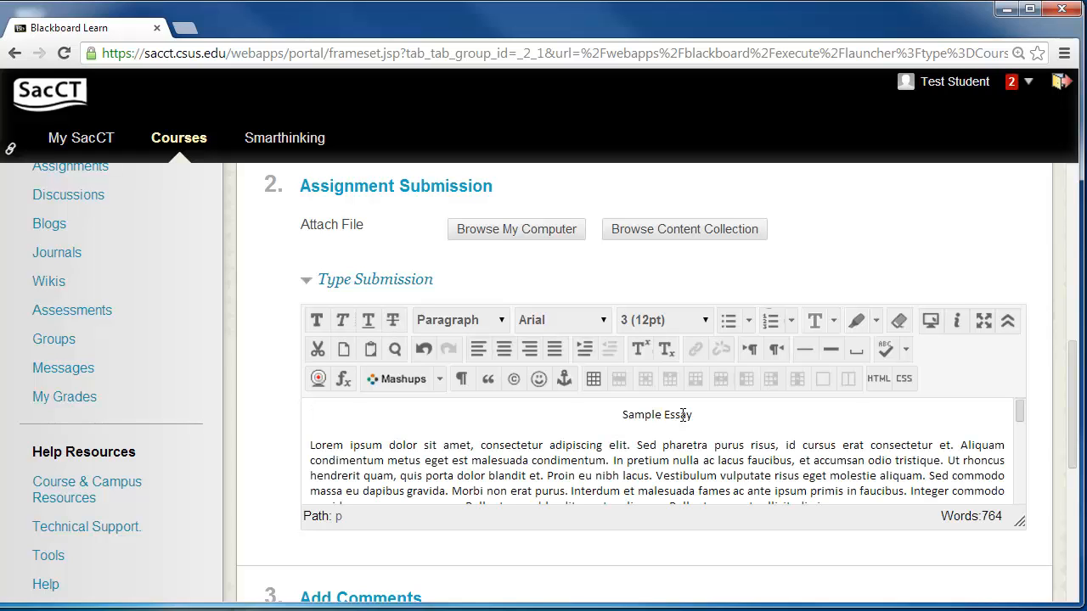
{"action": "mouse_move", "coordinate": [734, 422]}
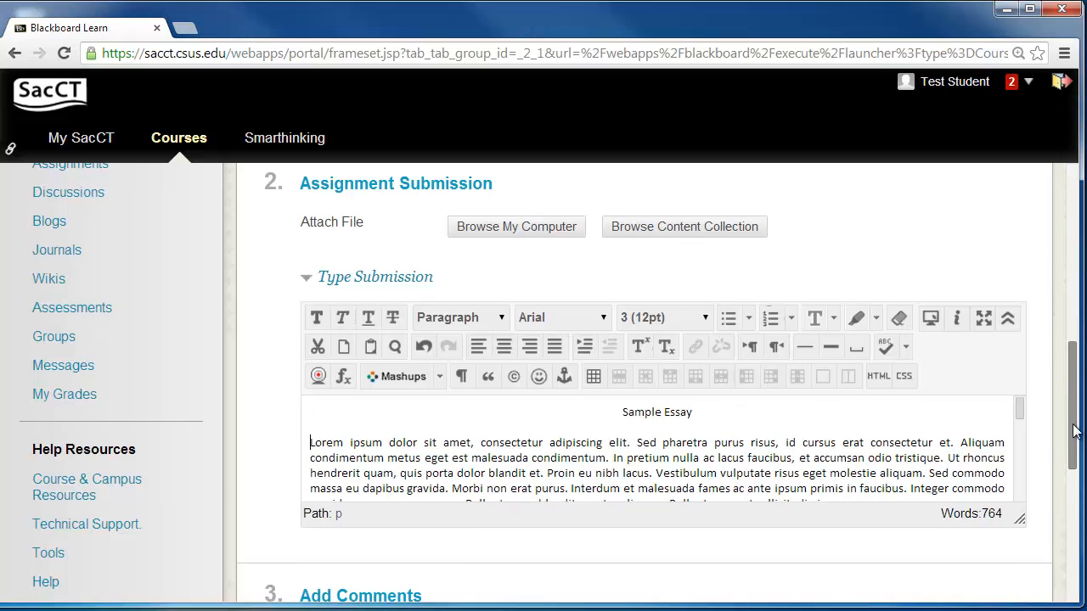
{"action": "scroll", "scroll_direction": "down", "scroll_amount": 3}
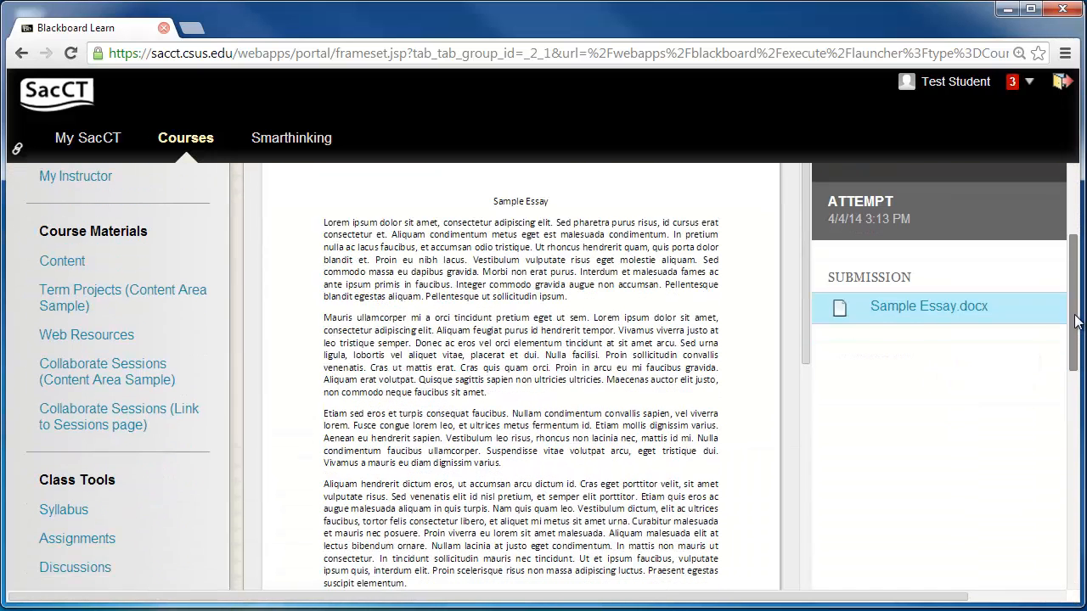
{"action": "scroll", "scroll_direction": "down", "scroll_amount": 3}
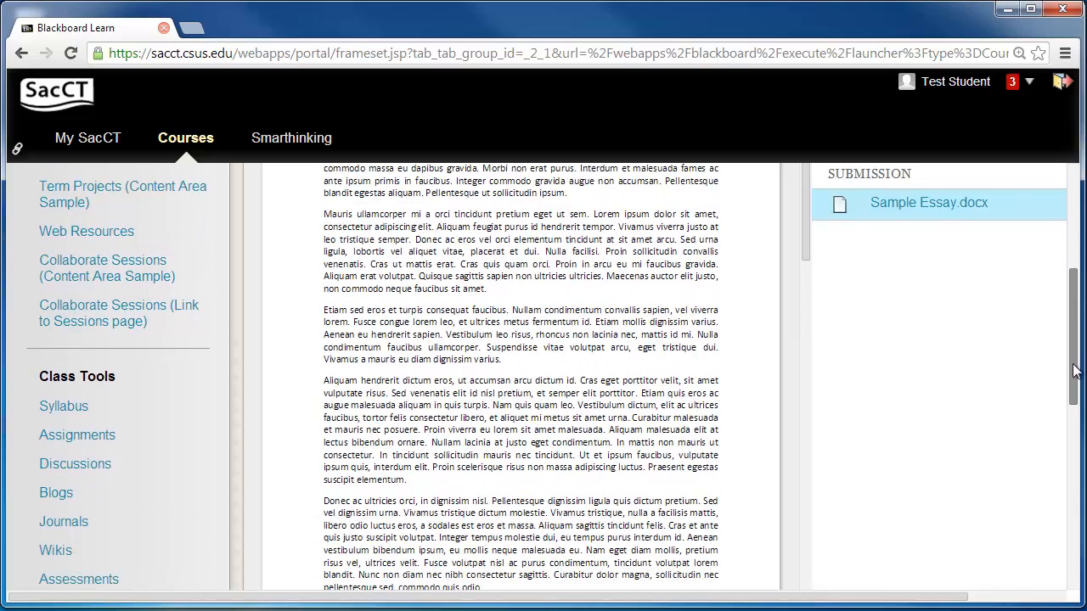
{"action": "scroll", "scroll_direction": "down", "scroll_amount": 3}
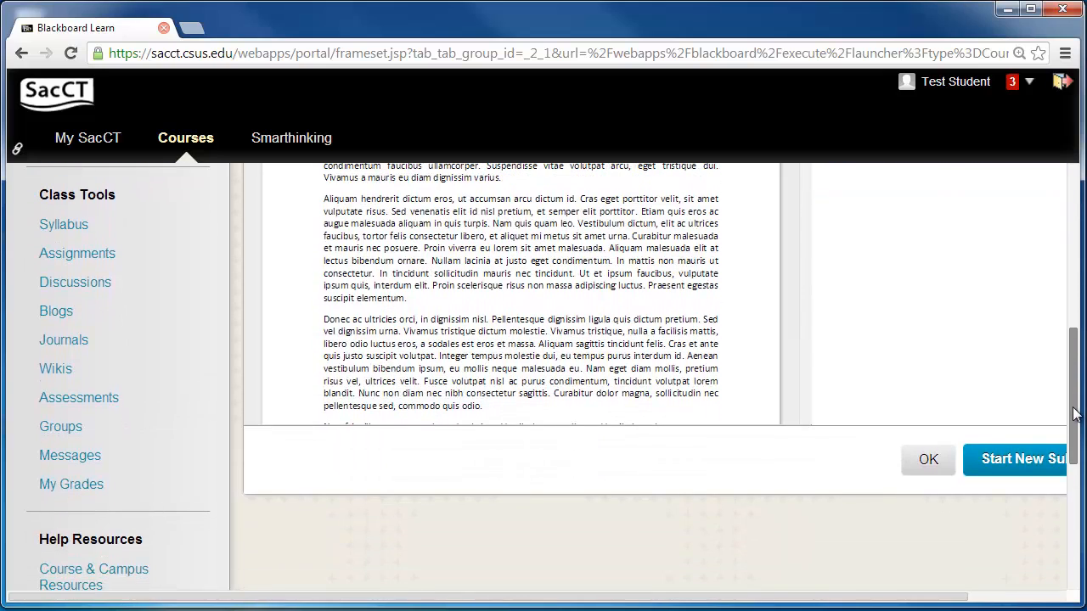
{"action": "scroll", "scroll_direction": "right", "scroll_amount": 3}
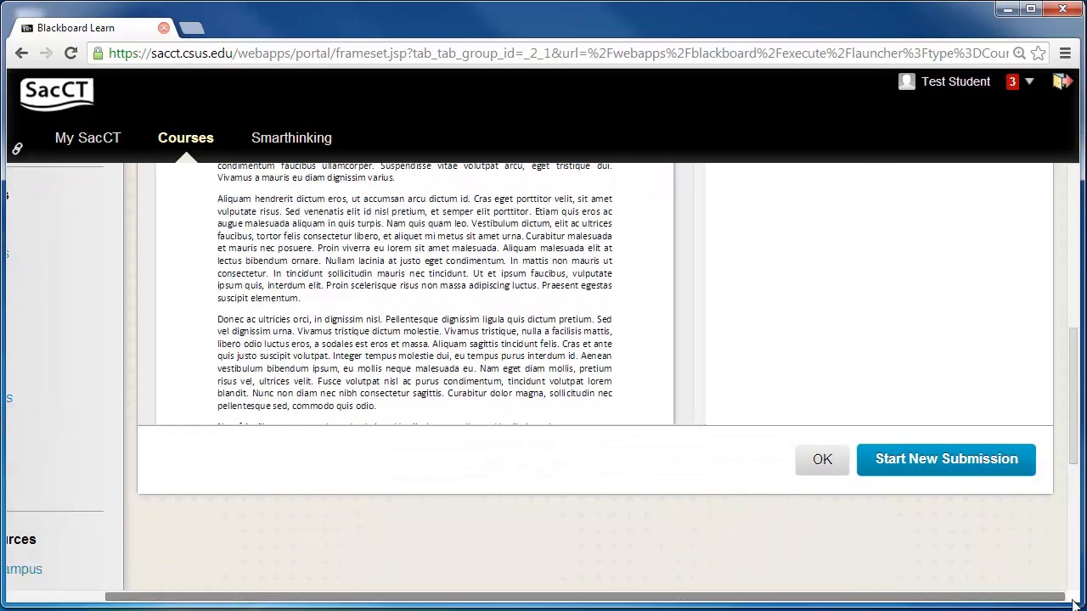